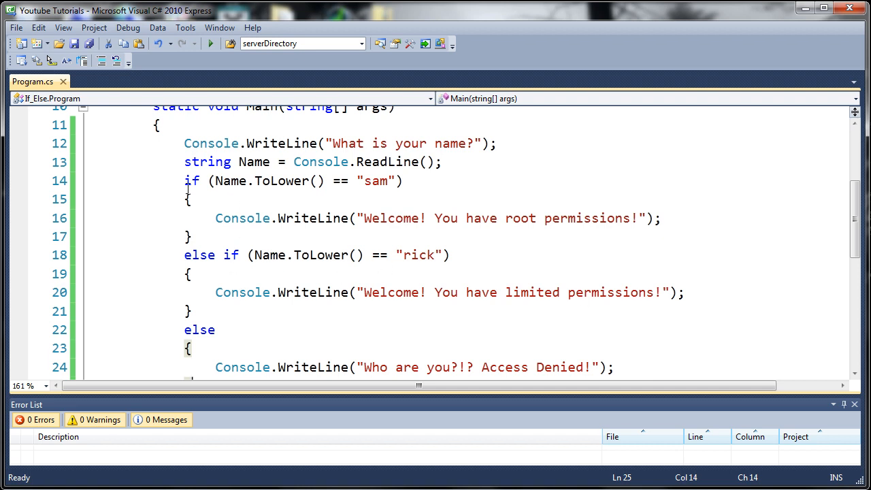
# Delete the rick else-if and fallback else blocks, keeping only the sam if block.
pyautogui.scroll(-3)
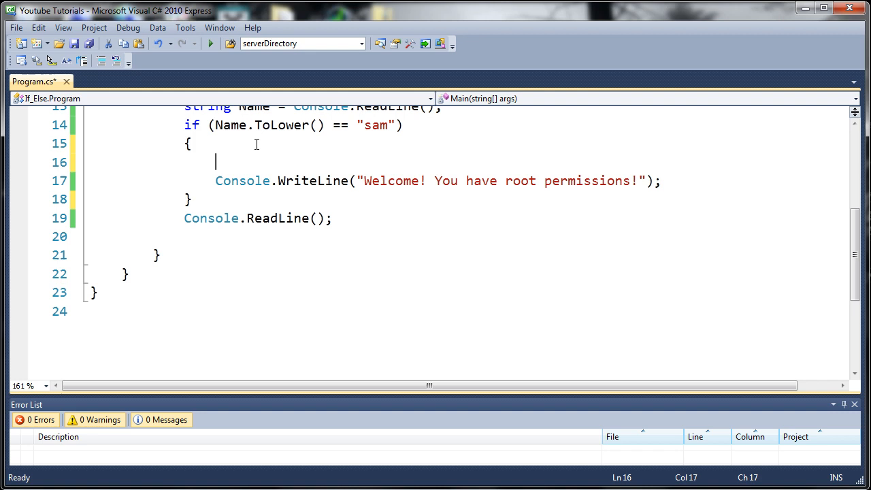
pyautogui.write('if (')
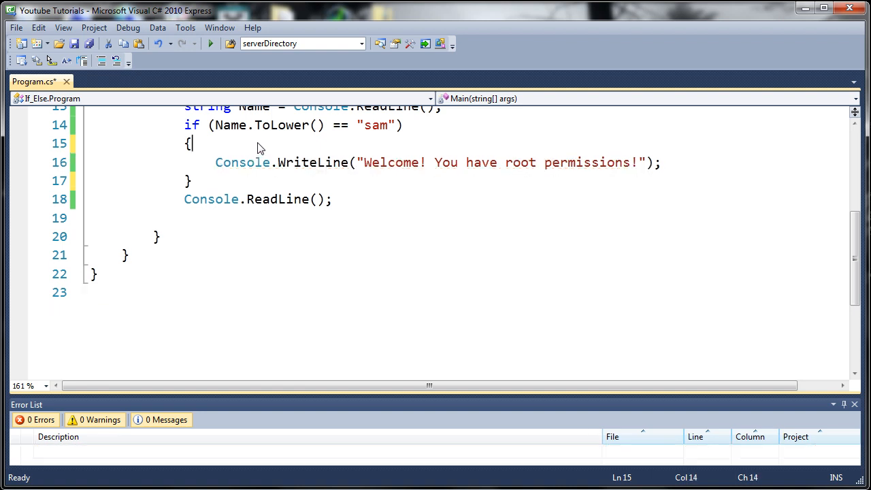
pyautogui.scroll(3)
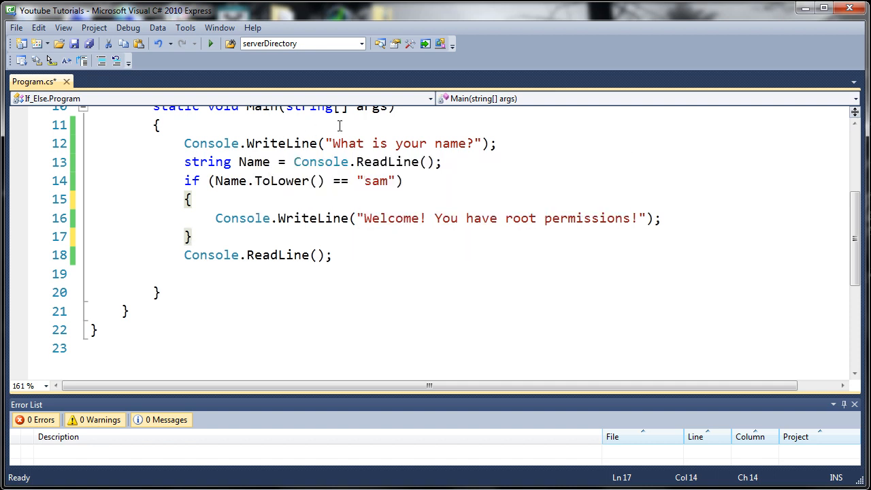
pyautogui.scroll(3)
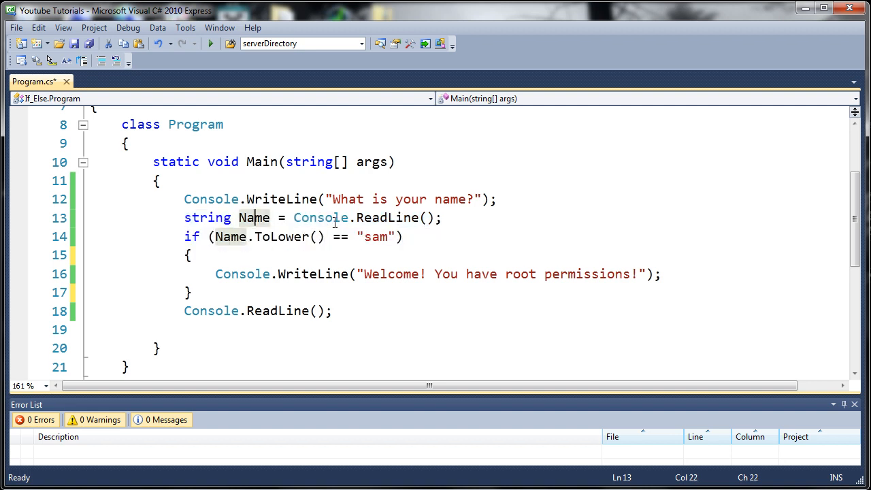
pyautogui.moveTo(387, 217)
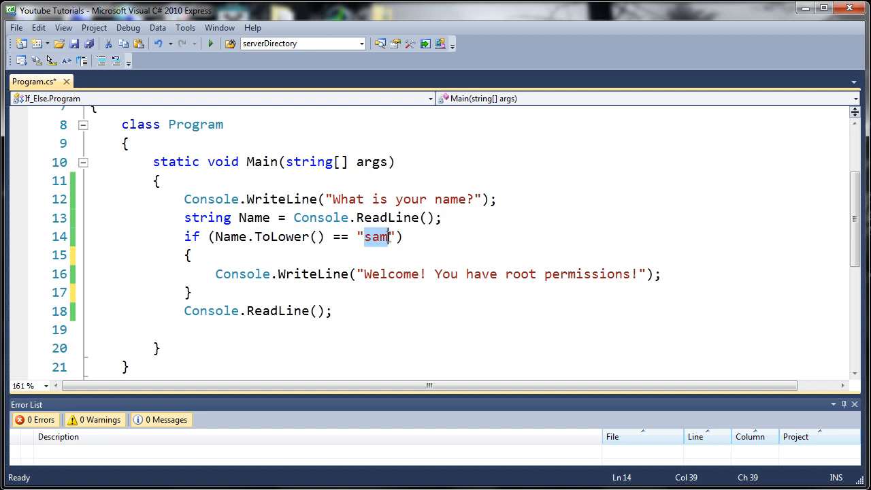
pyautogui.write('S')
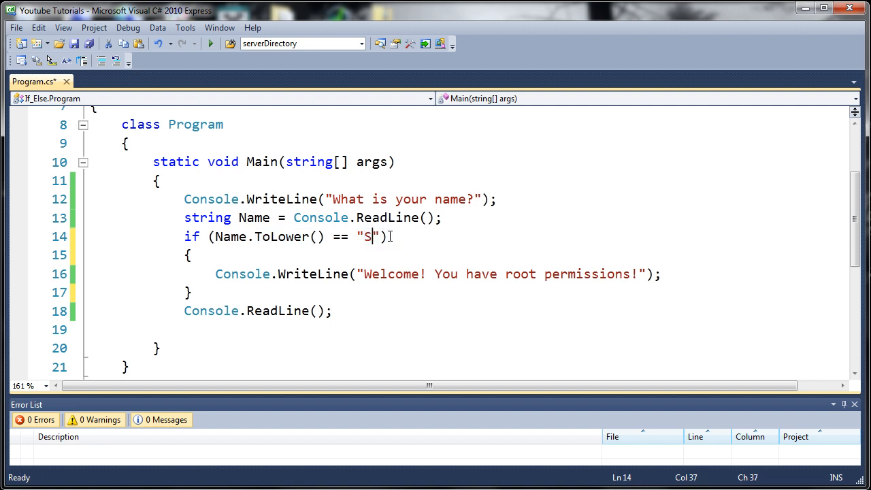
pyautogui.write('s')
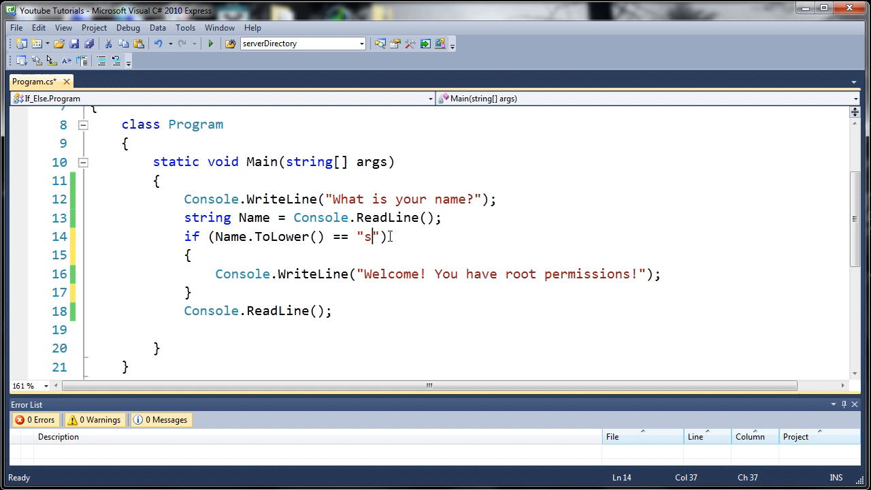
pyautogui.write('am')
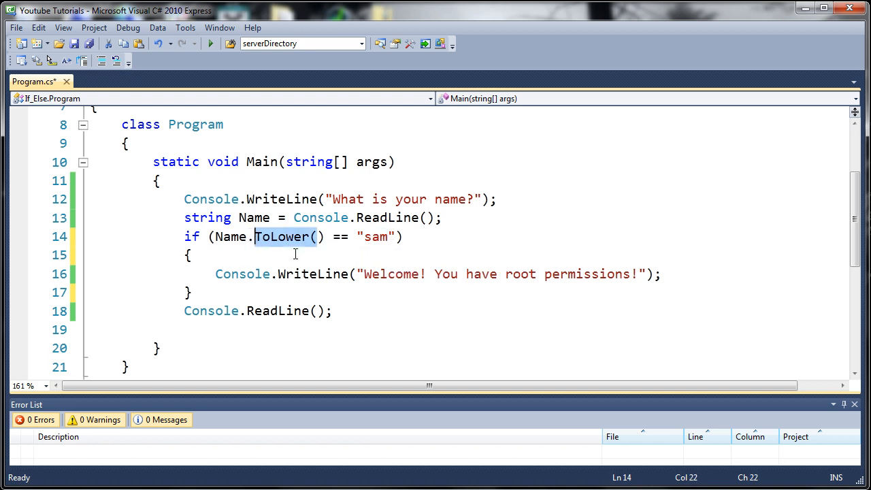
# Change the sam block's WriteLine text to "Welcome Sam! What is your password?".
pyautogui.click(275, 251)
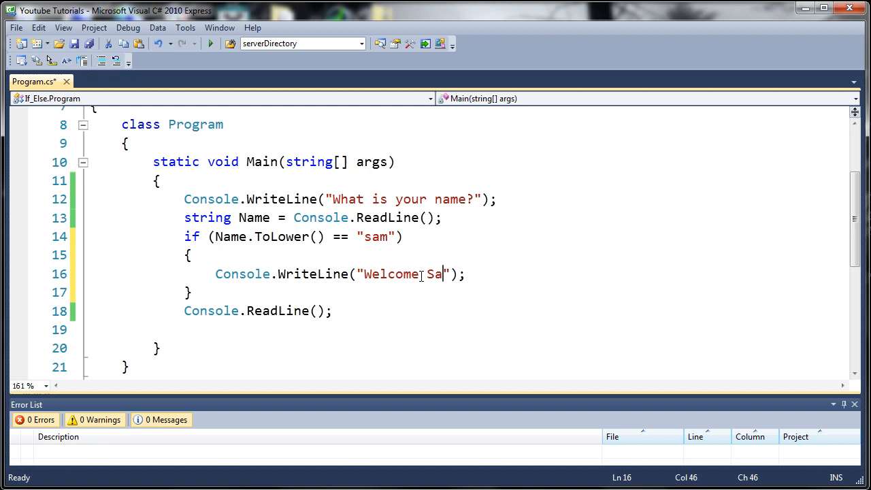
pyautogui.write('m!')
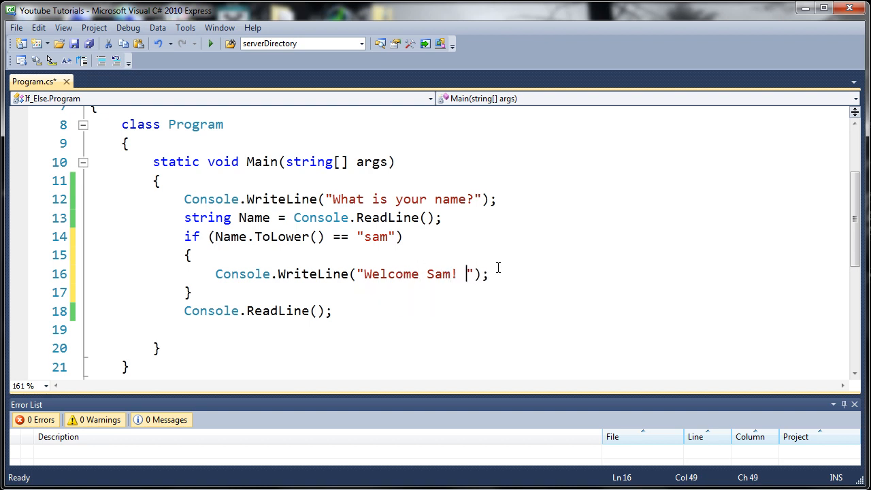
pyautogui.write('What is')
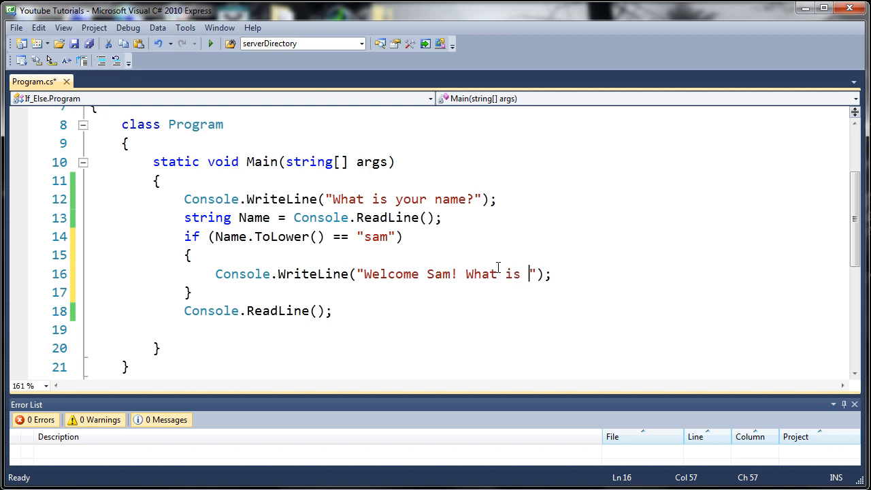
pyautogui.write('your password?')
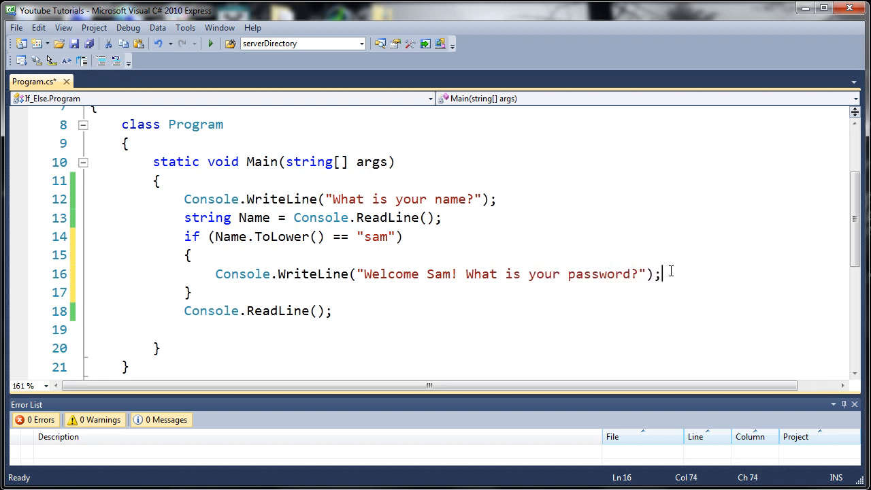
# Start a nested if (Console.ReadLine() condition below the welcome message and select it.
pyautogui.write('if')
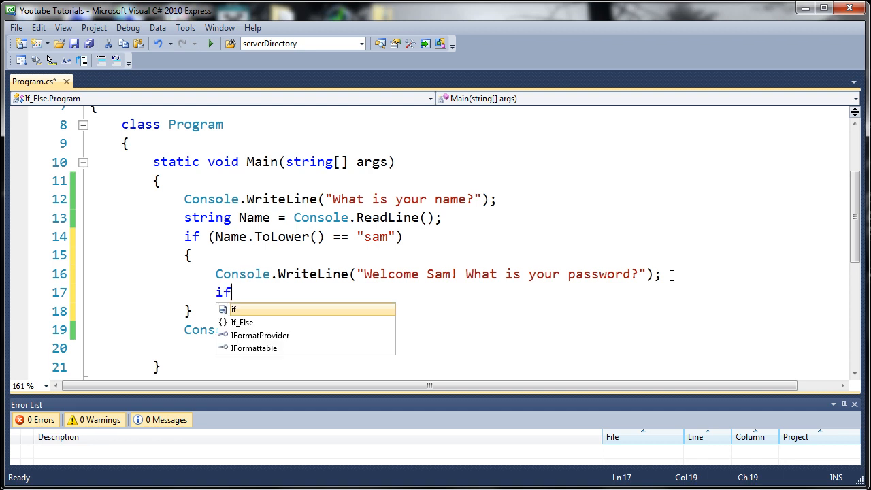
pyautogui.write('(')
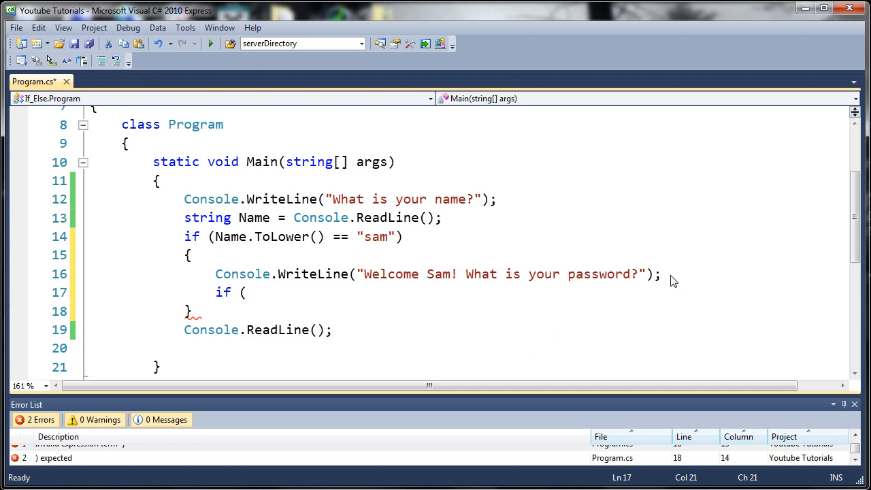
pyautogui.write('Console.ReadLine(')
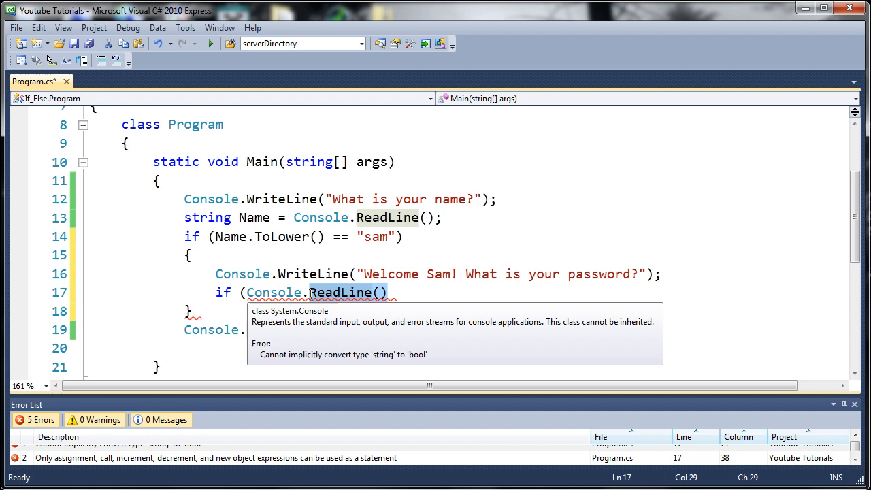
pyautogui.moveTo(412, 170)
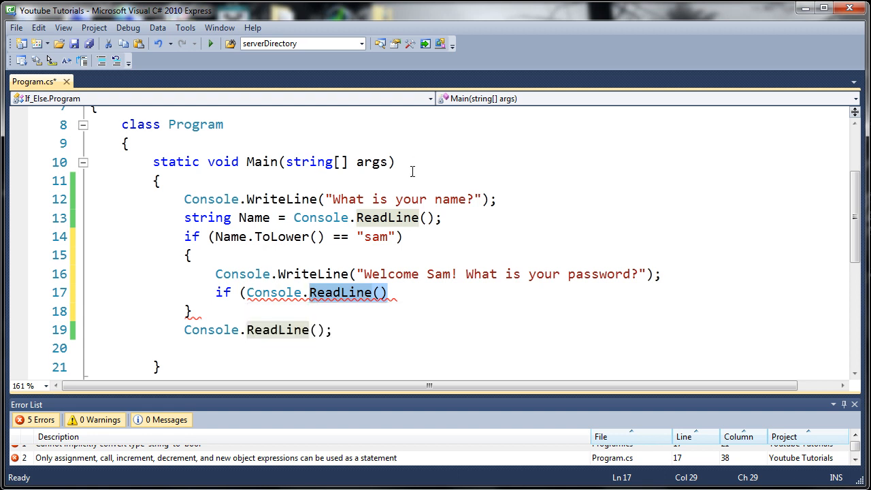
pyautogui.click(289, 292)
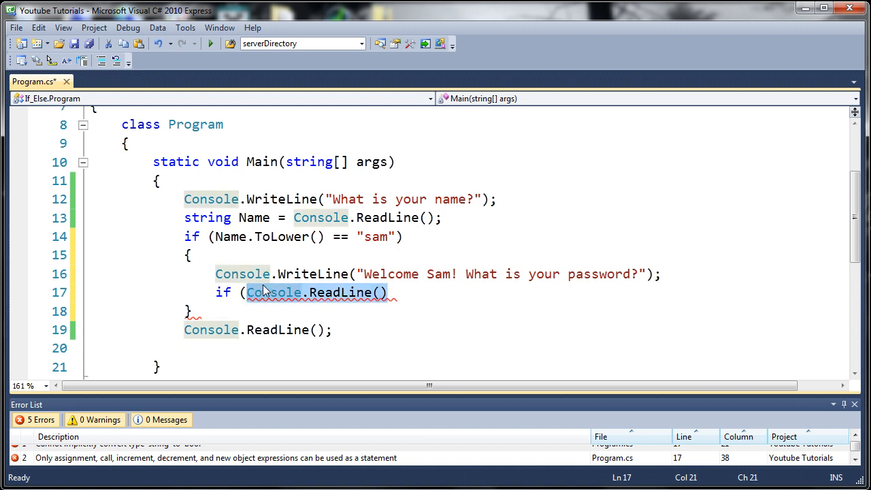
# Complete the nested check as if (Console.ReadLine() == "onlivegamer") with empty braces.
pyautogui.write('"')
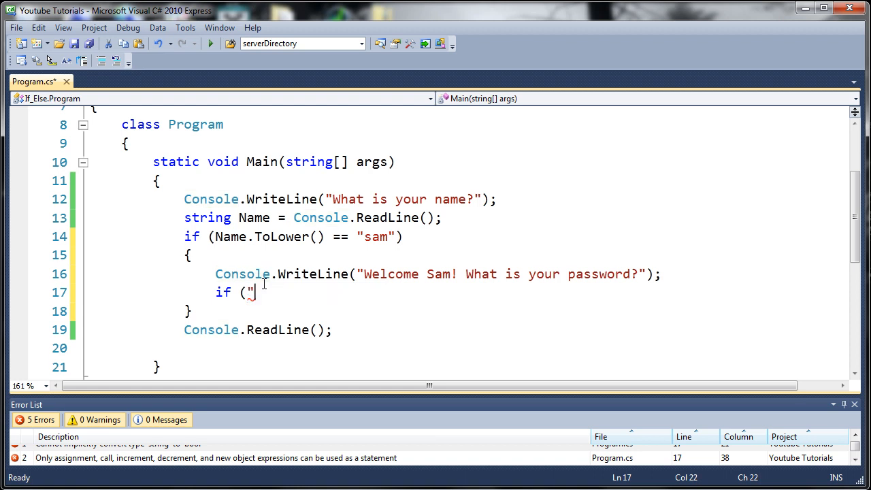
pyautogui.write('wadfa')
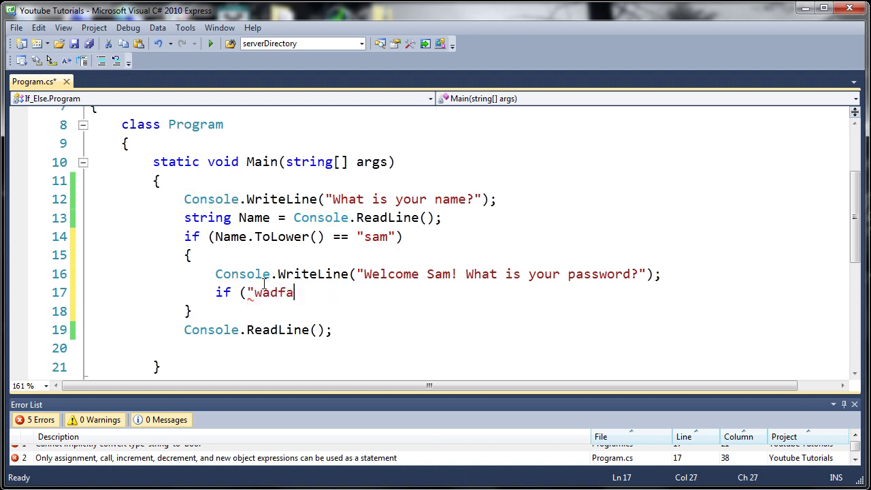
pyautogui.write('sdfasfd"')
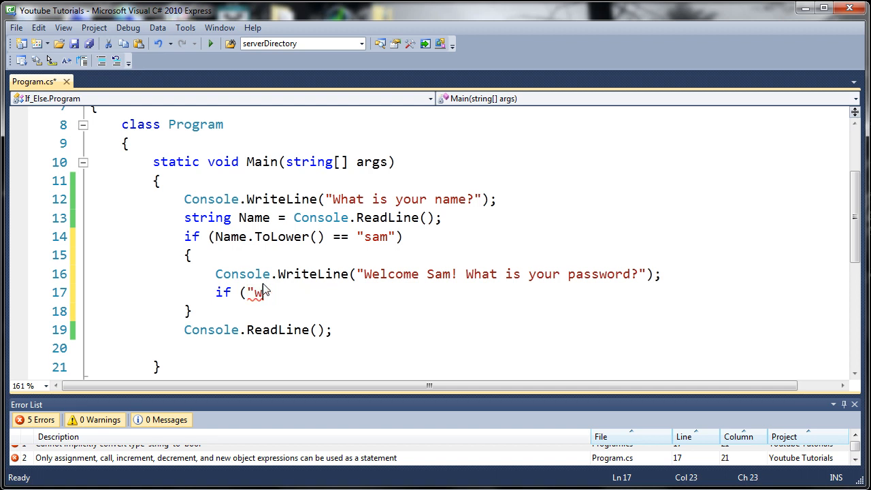
pyautogui.write('Co')
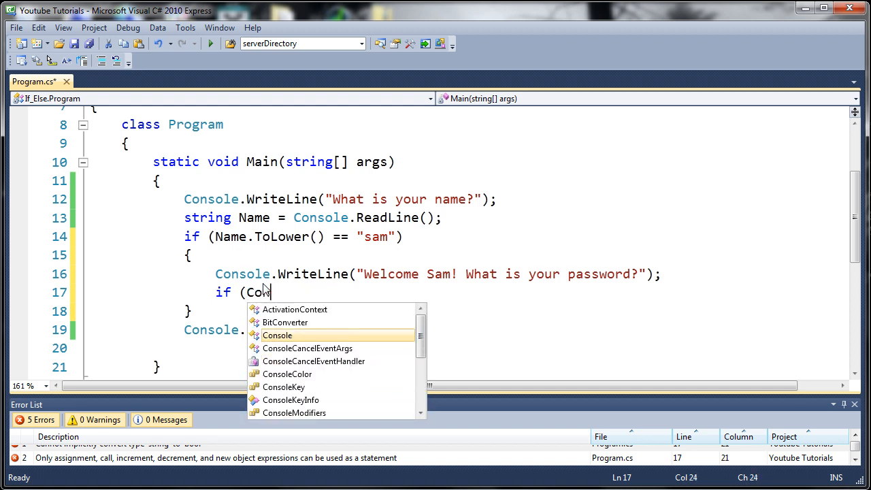
pyautogui.write('nsole.ReadLine(')
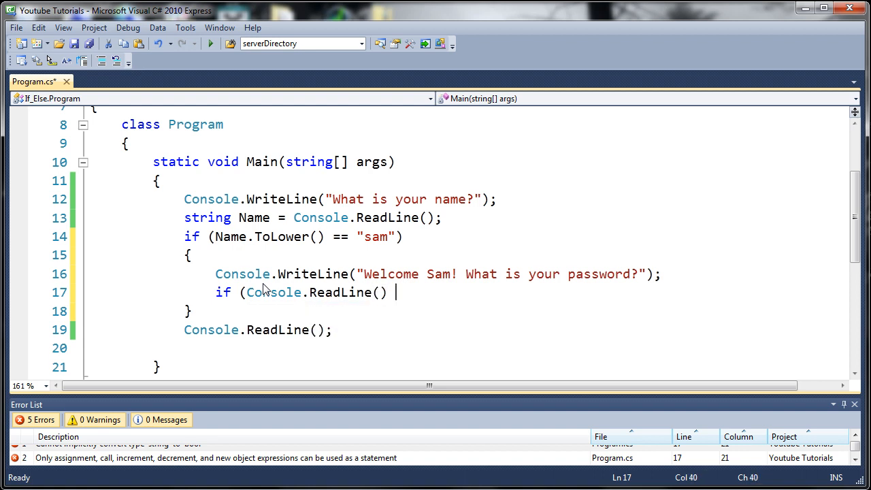
pyautogui.write('== "')
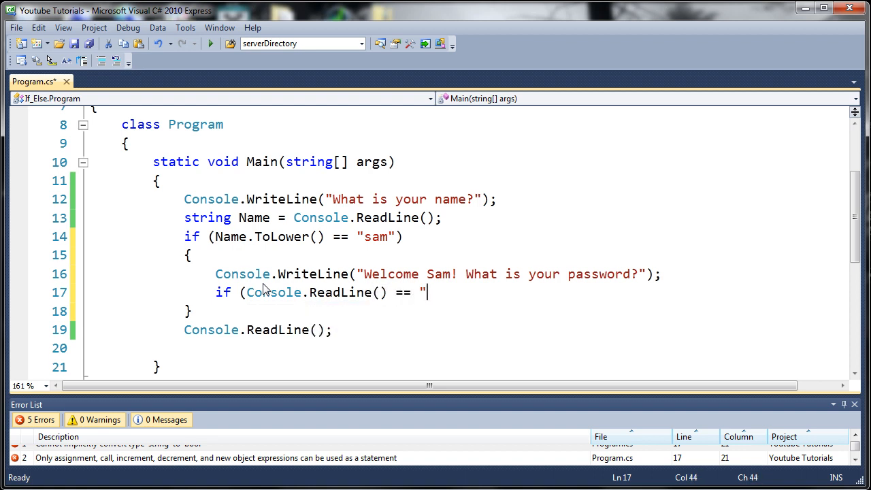
pyautogui.write('onlivegmaer')
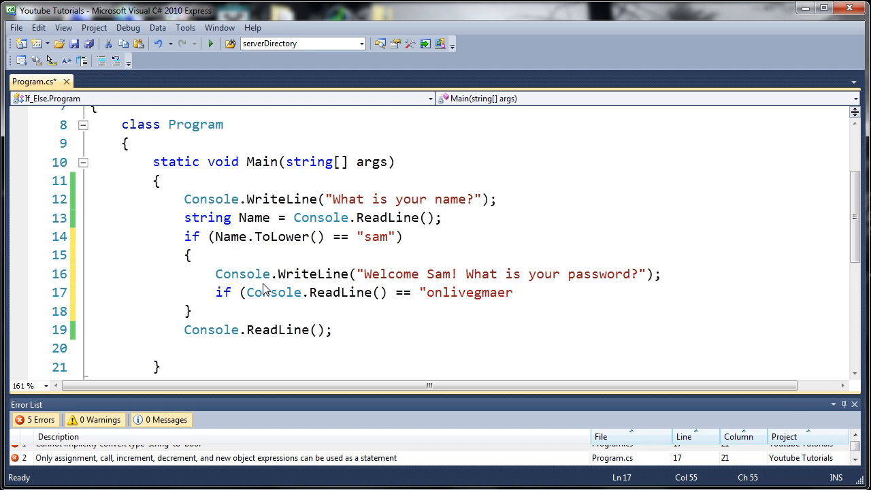
pyautogui.press('BackSpace')
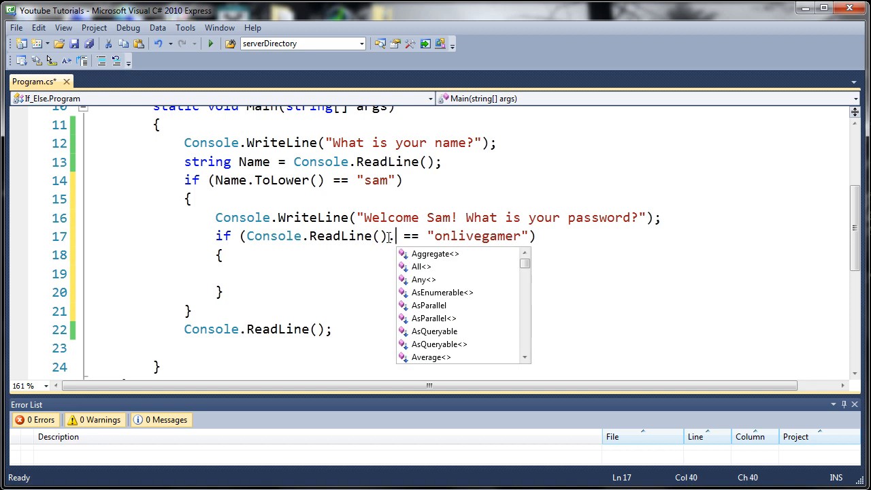
pyautogui.write('To')
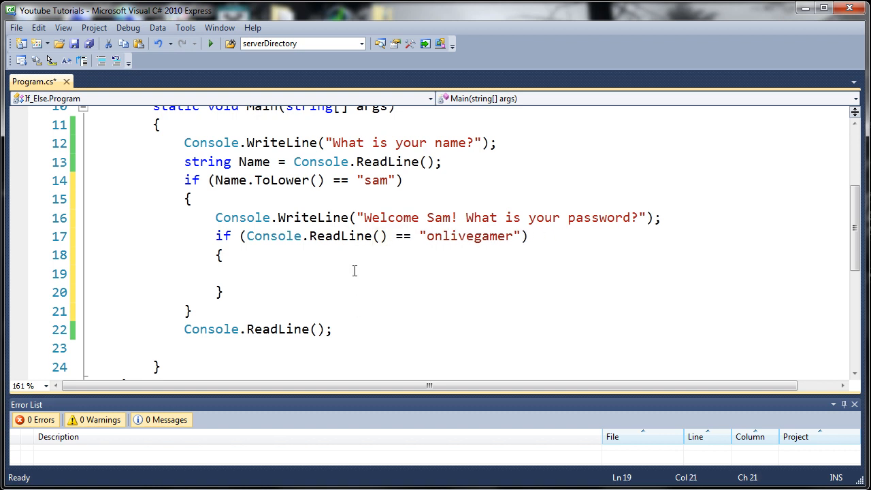
# Add Console.WriteLine("You have root permissions!"); inside the password block.
pyautogui.write('Console.')
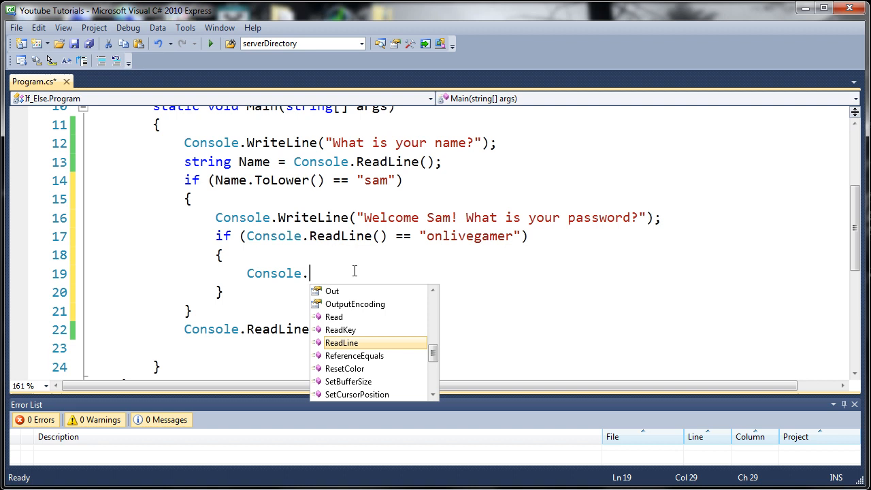
pyautogui.write('WriteLine')
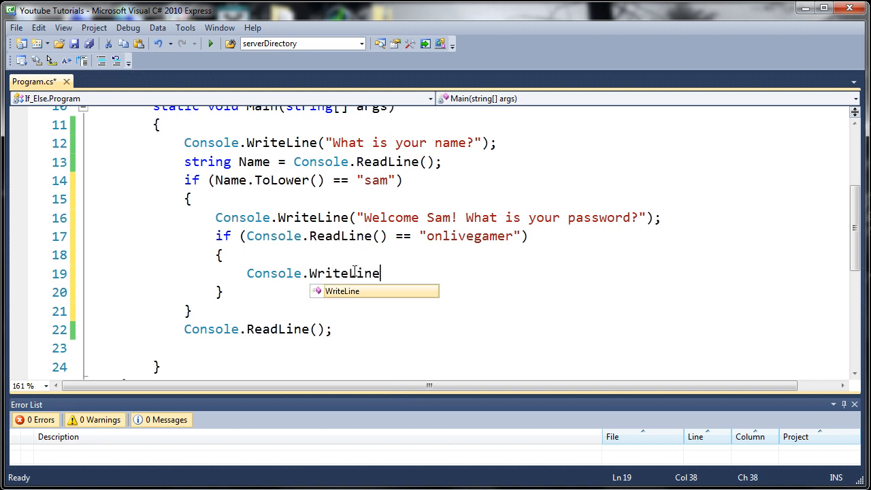
pyautogui.write('("')
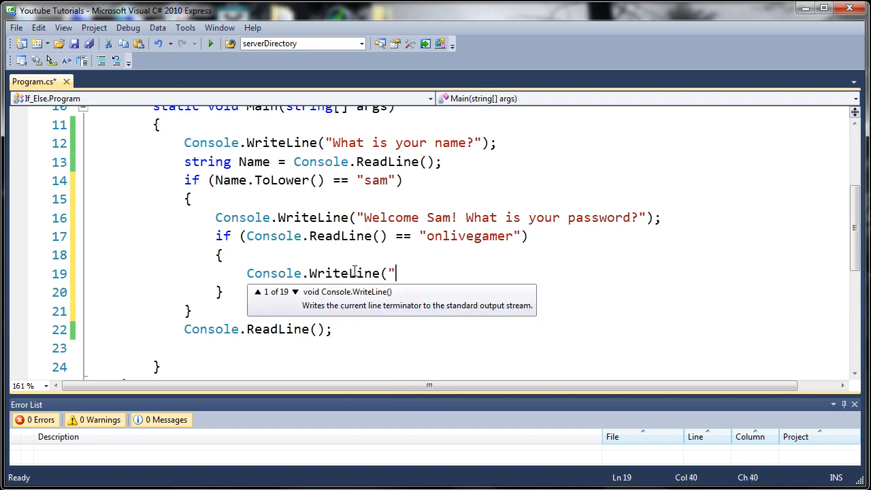
pyautogui.write('You hav')
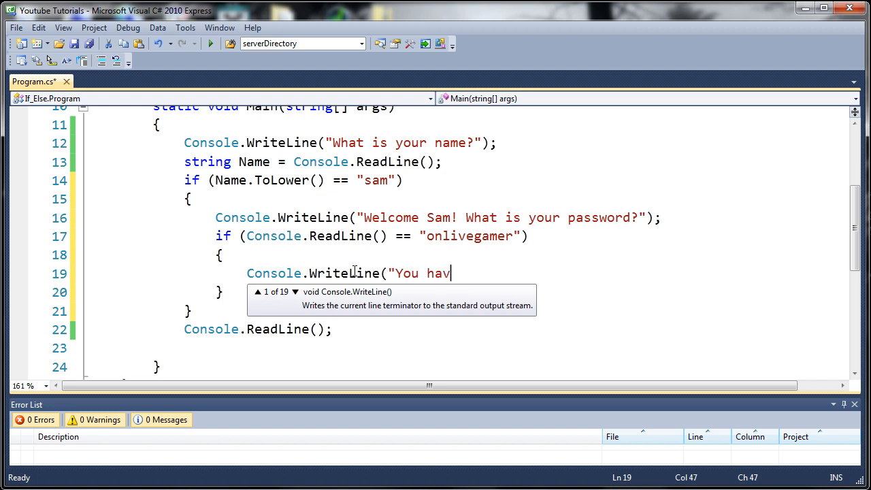
pyautogui.write('e root permis')
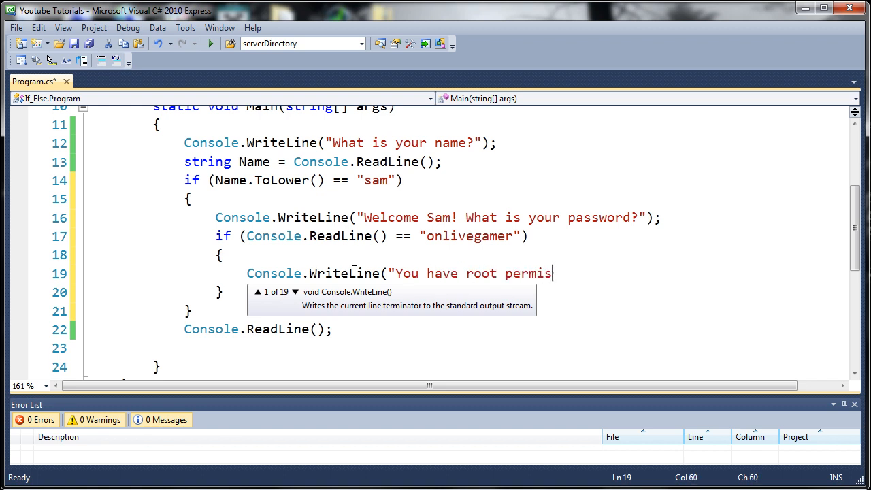
pyautogui.write('sions!")')
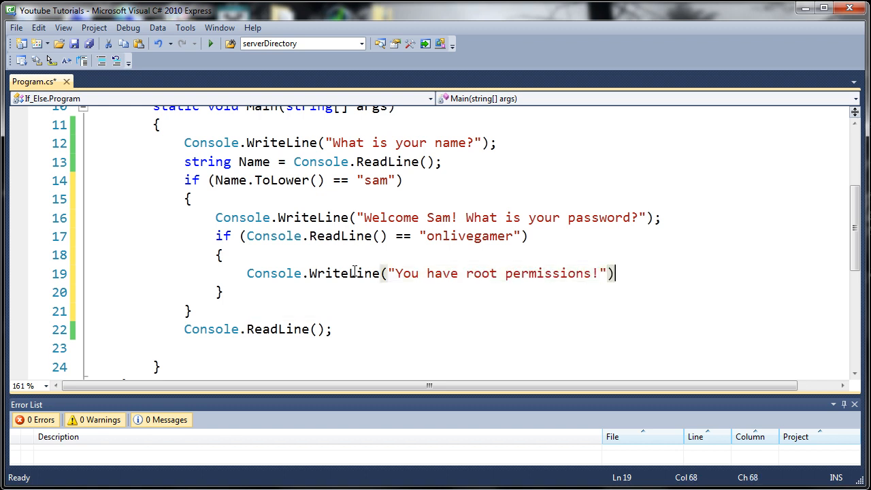
pyautogui.write(';')
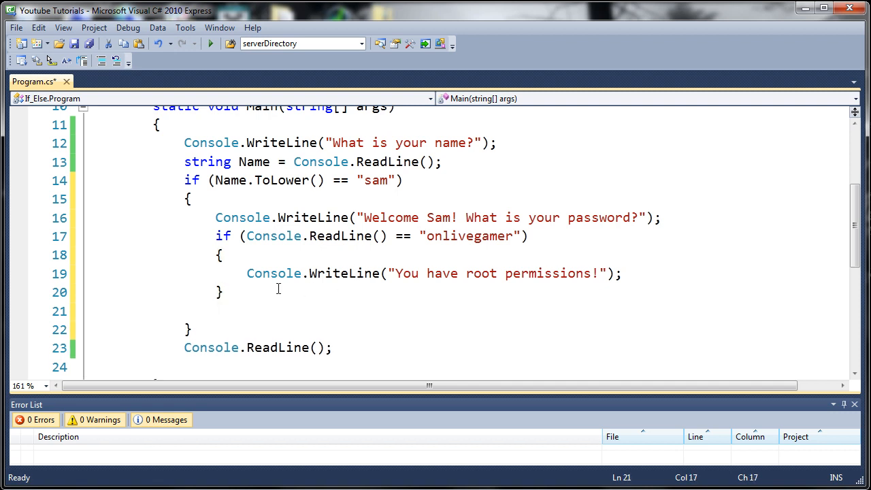
# Add an else block with Console.WriteLine("Wrong password! Terminating....");.
pyautogui.write('else')
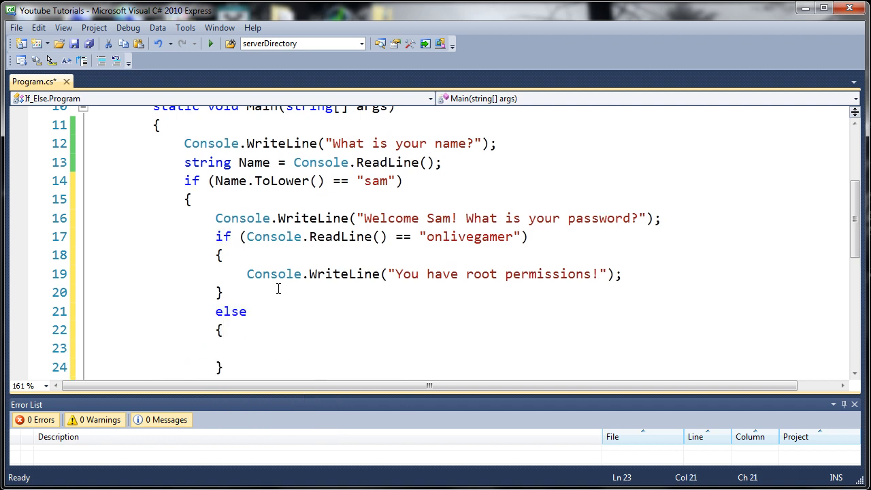
pyautogui.write('Console.WriteLine(')
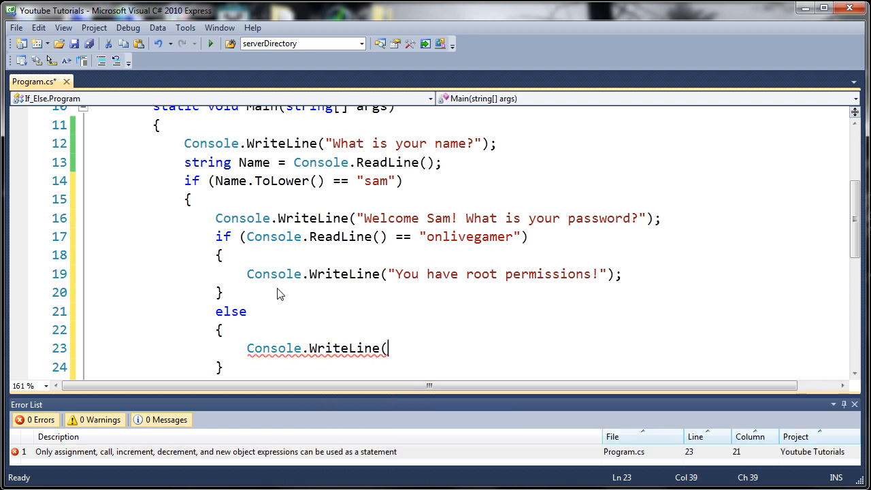
pyautogui.write('"Wrong pass')
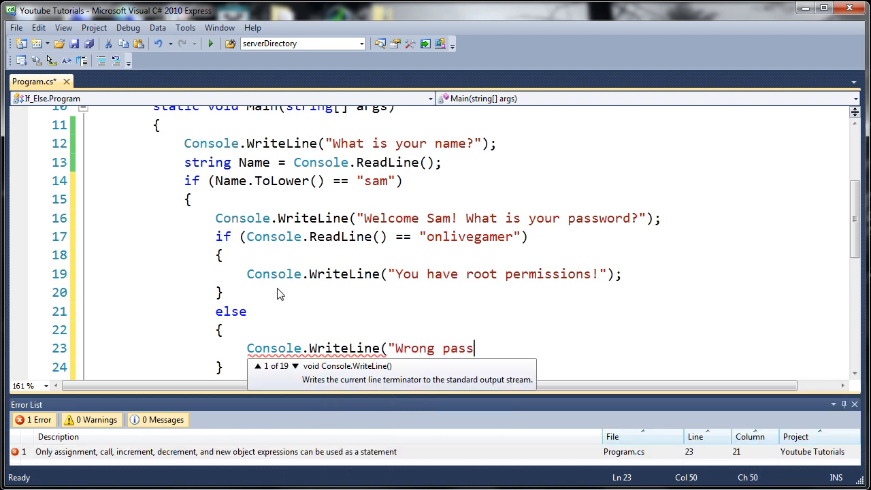
pyautogui.write('word!')
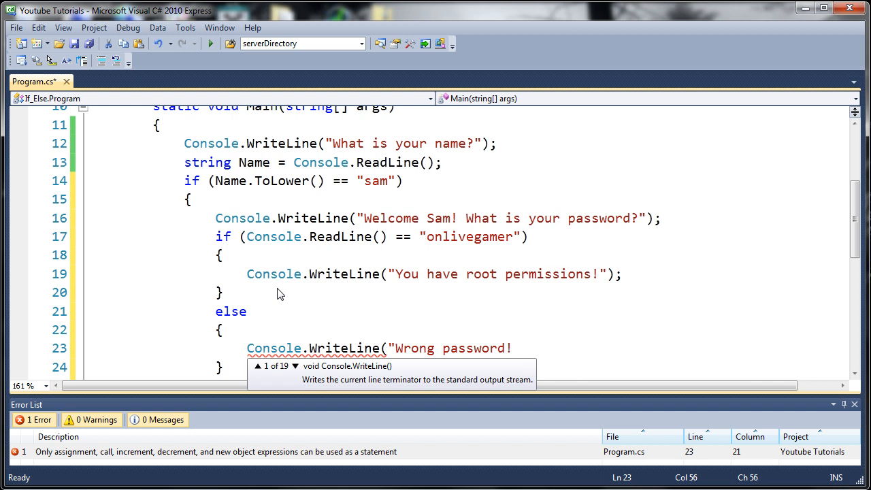
pyautogui.write('Terminating')
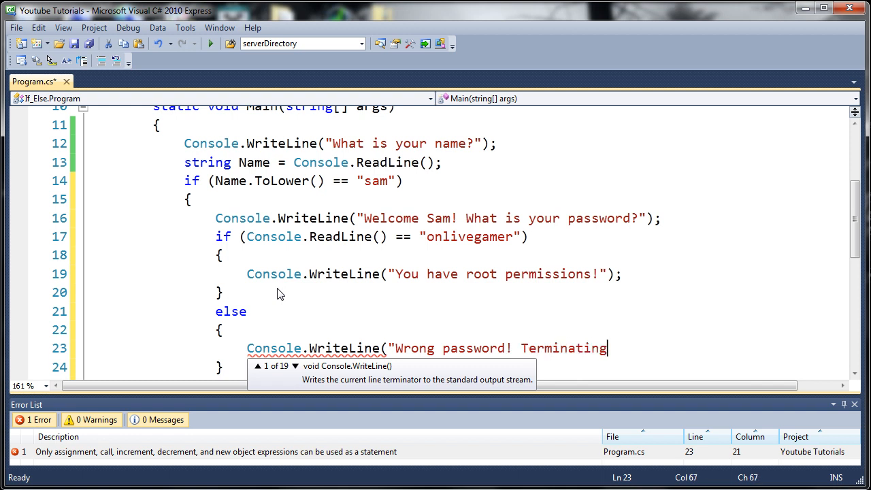
pyautogui.write('....");')
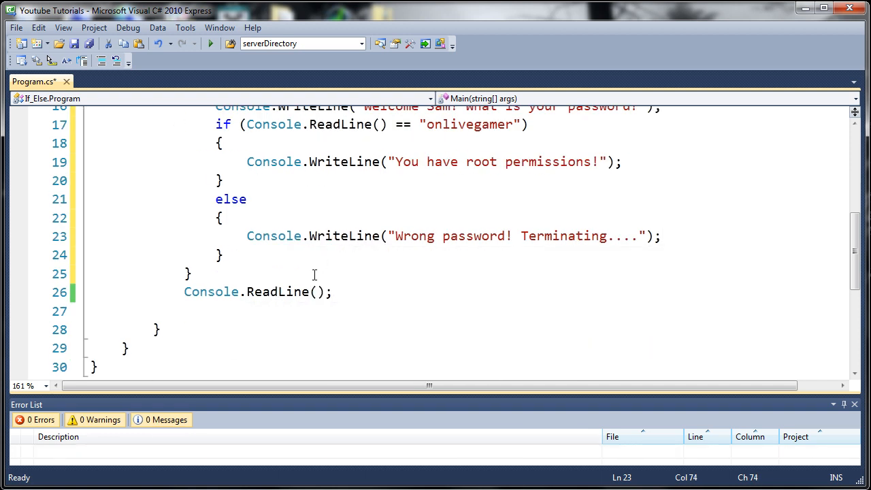
pyautogui.moveTo(213, 281)
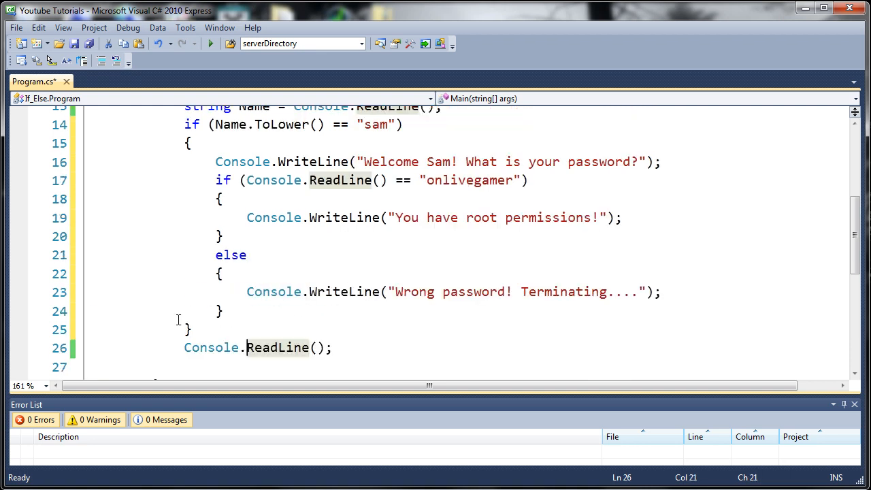
# Run the program and answer the name and password prompts as Sam.
pyautogui.click(210, 43)
pyautogui.write('Sam')
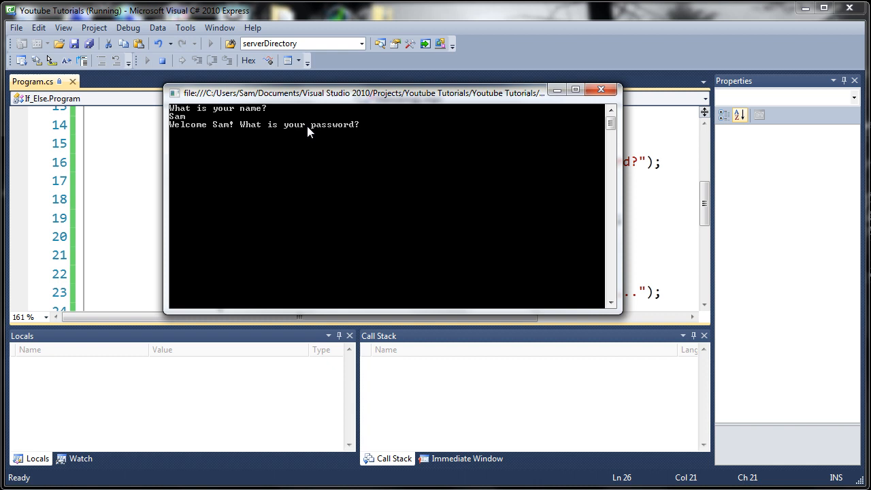
pyautogui.write('onliveg')
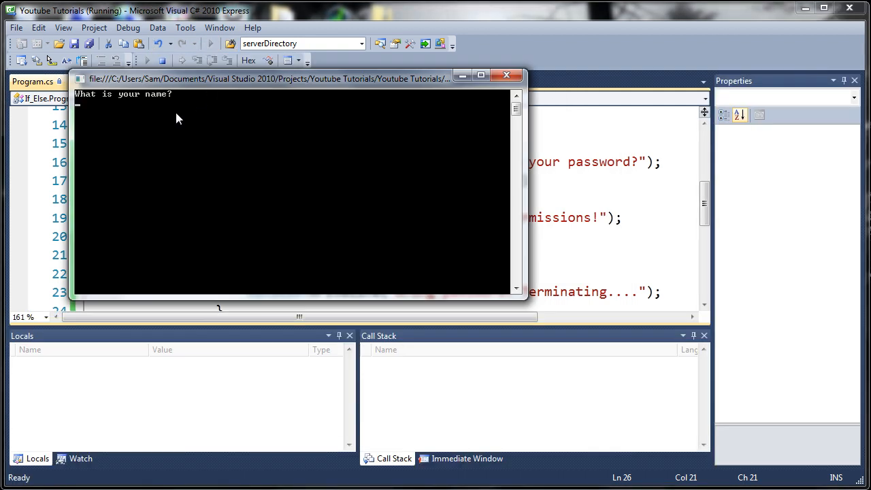
pyautogui.write('Sam')
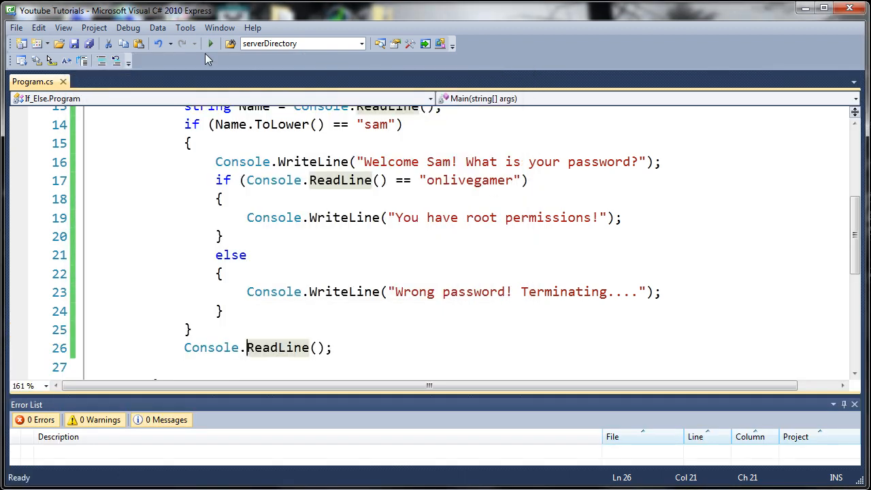
# Run the program again and enter the wrong password 'adfadsca'.
pyautogui.click(210, 44)
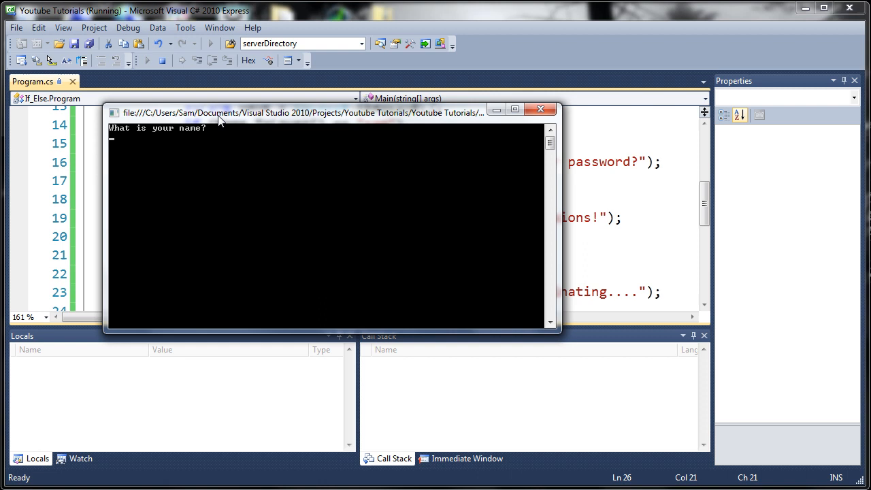
pyautogui.write('adfadsca')
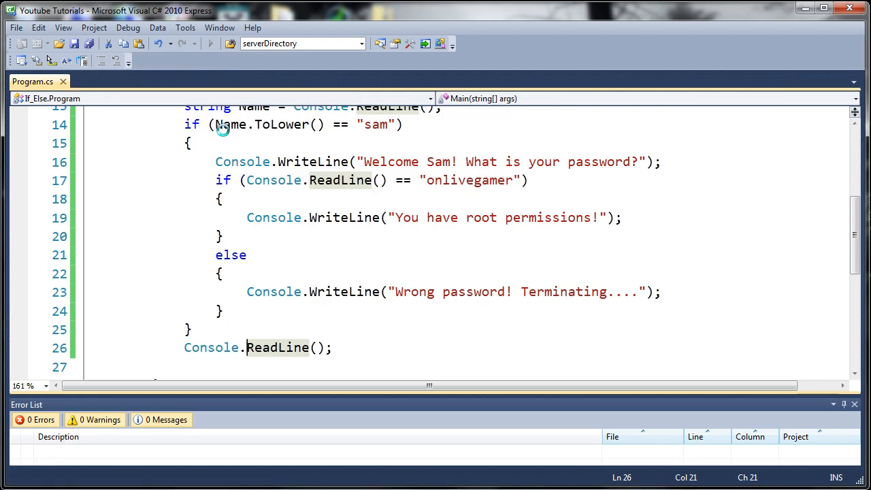
pyautogui.click(192, 329)
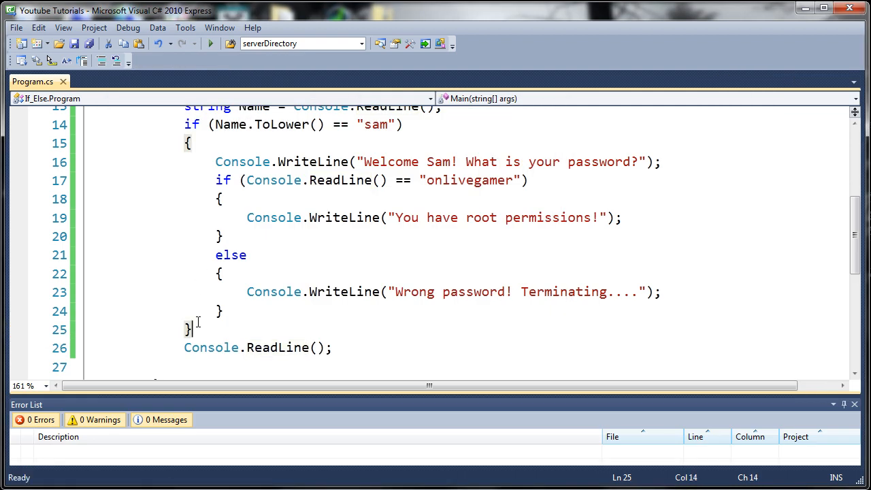
pyautogui.write('els')
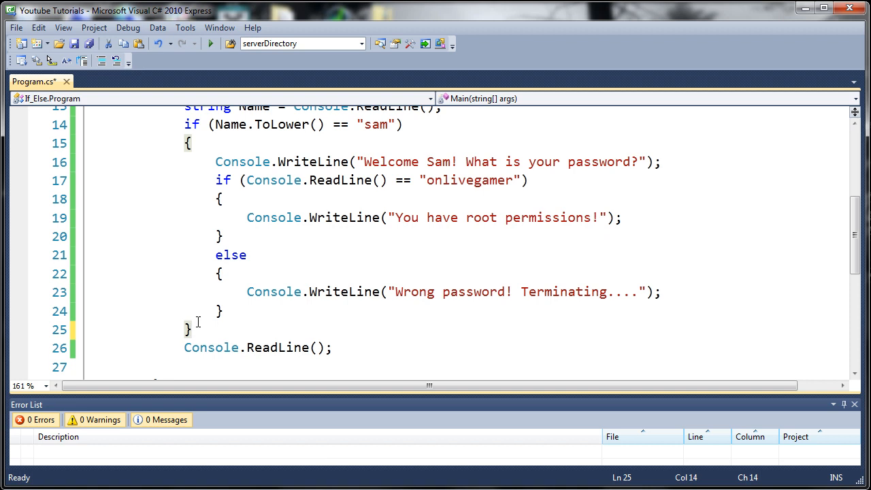
pyautogui.moveTo(447, 259)
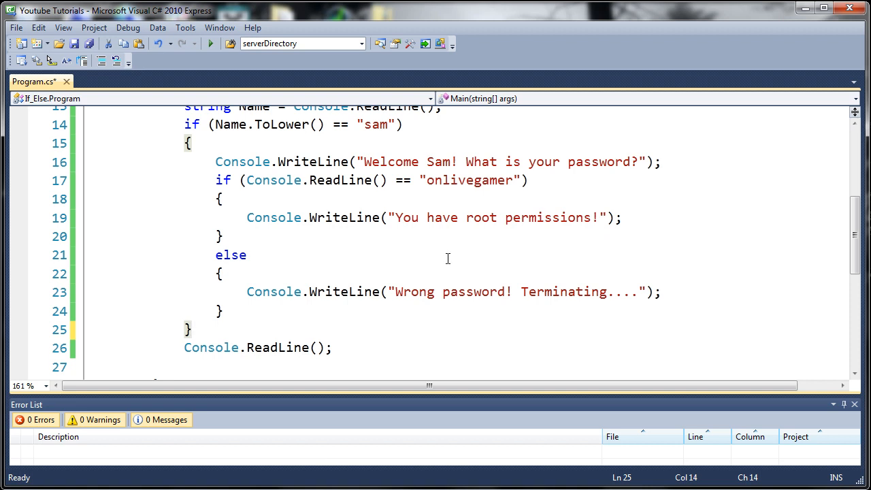